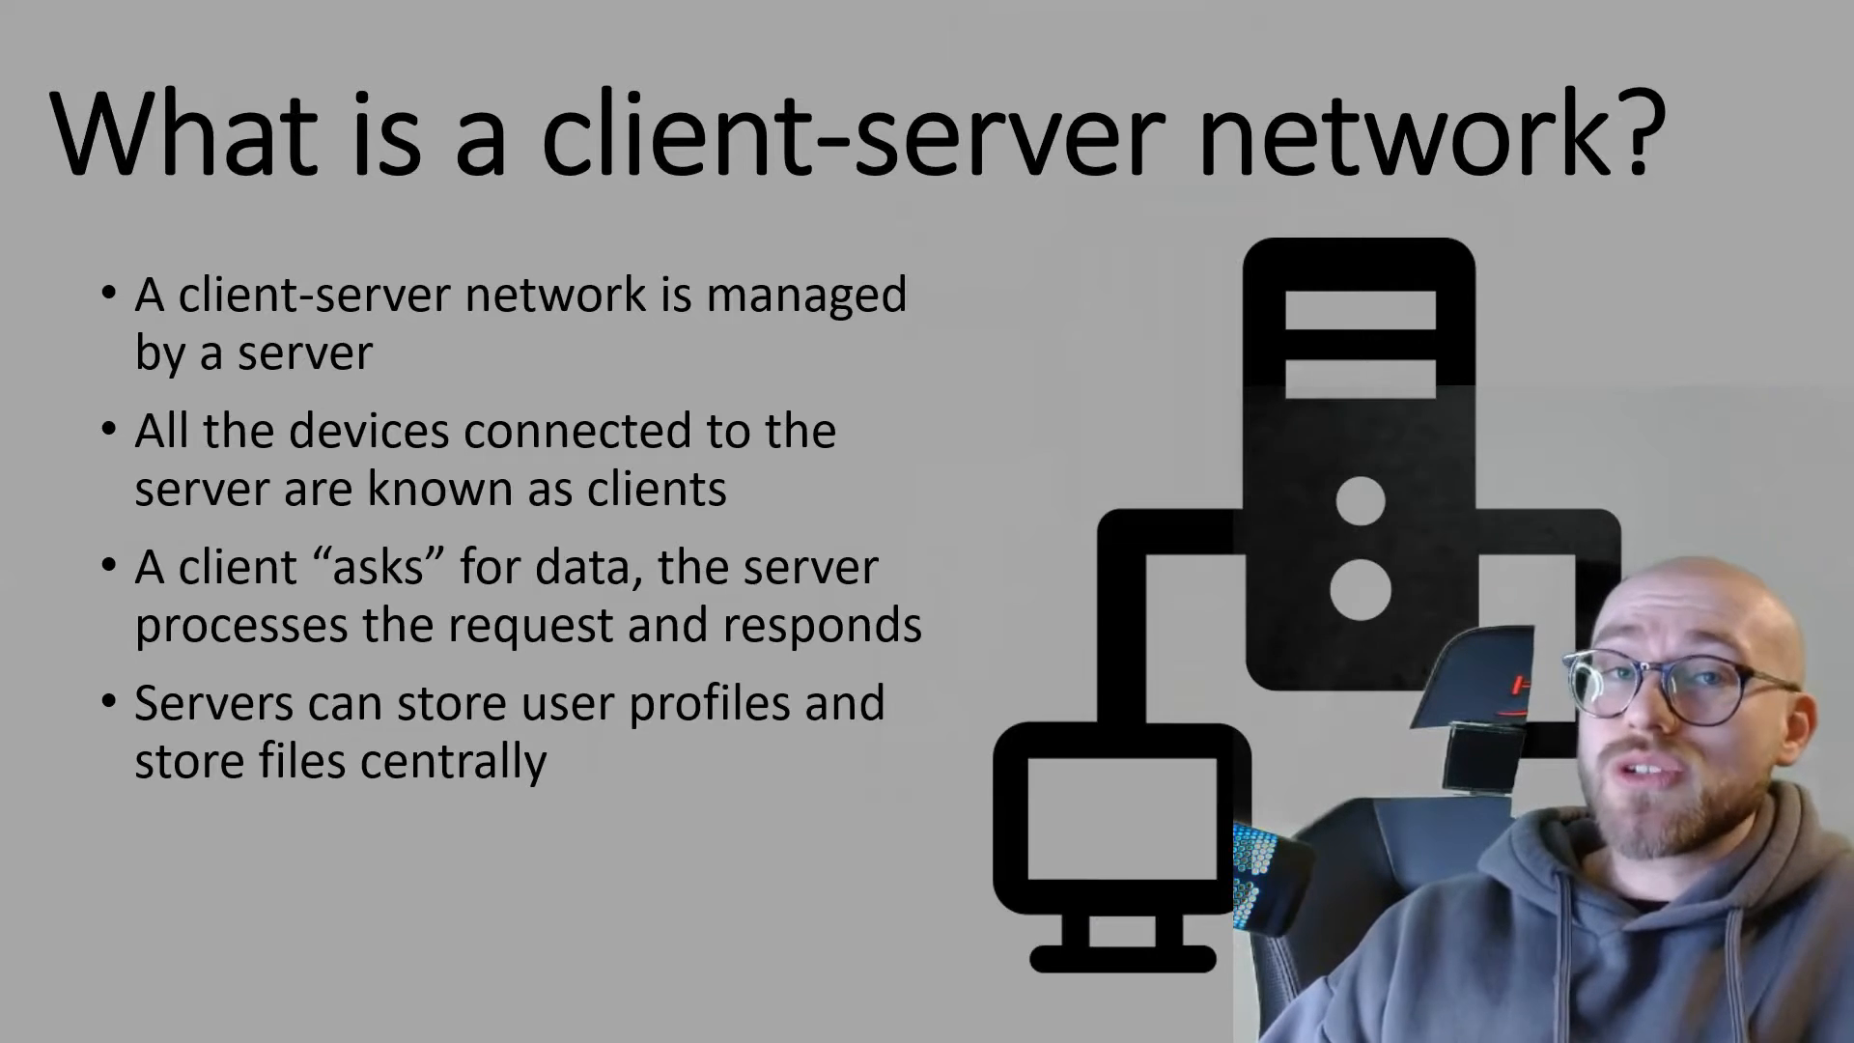
Step: Advance the slideshow to the Advantages & disadvantages slide, showing only the 'Advantages' heading
key(Right)
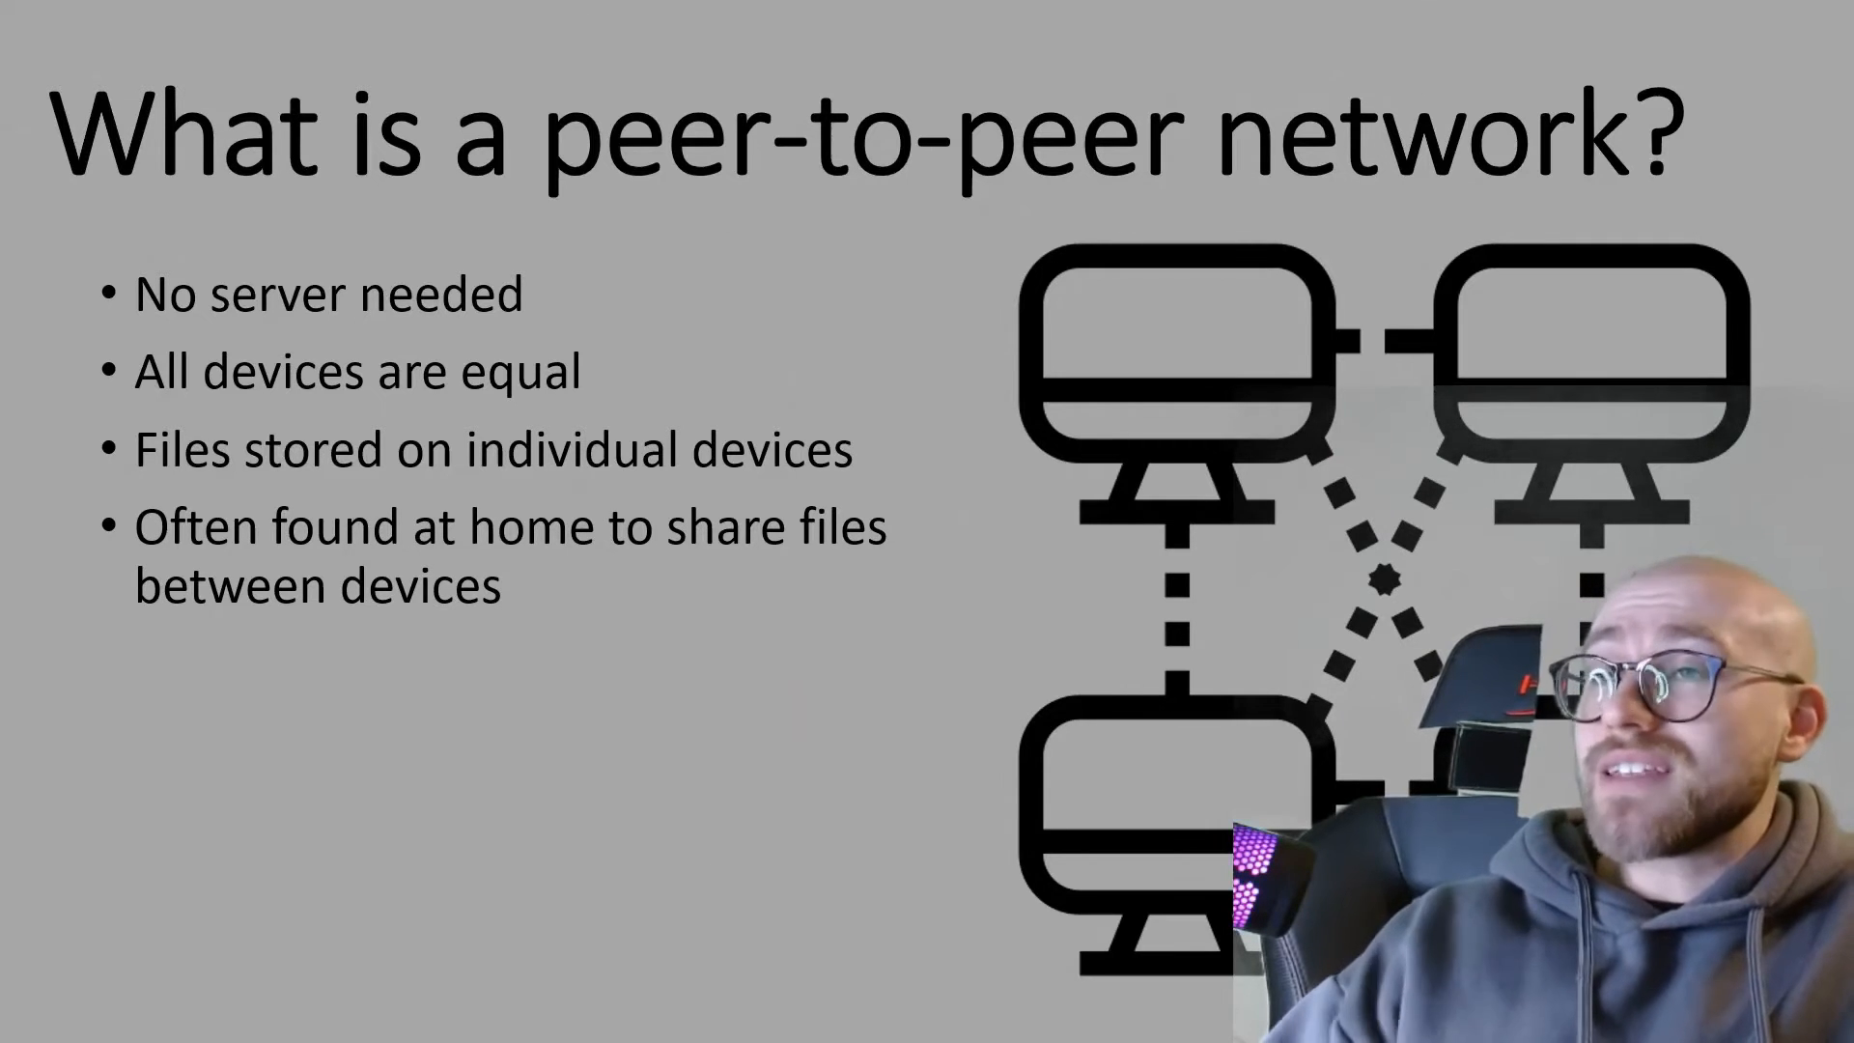
key(Right)
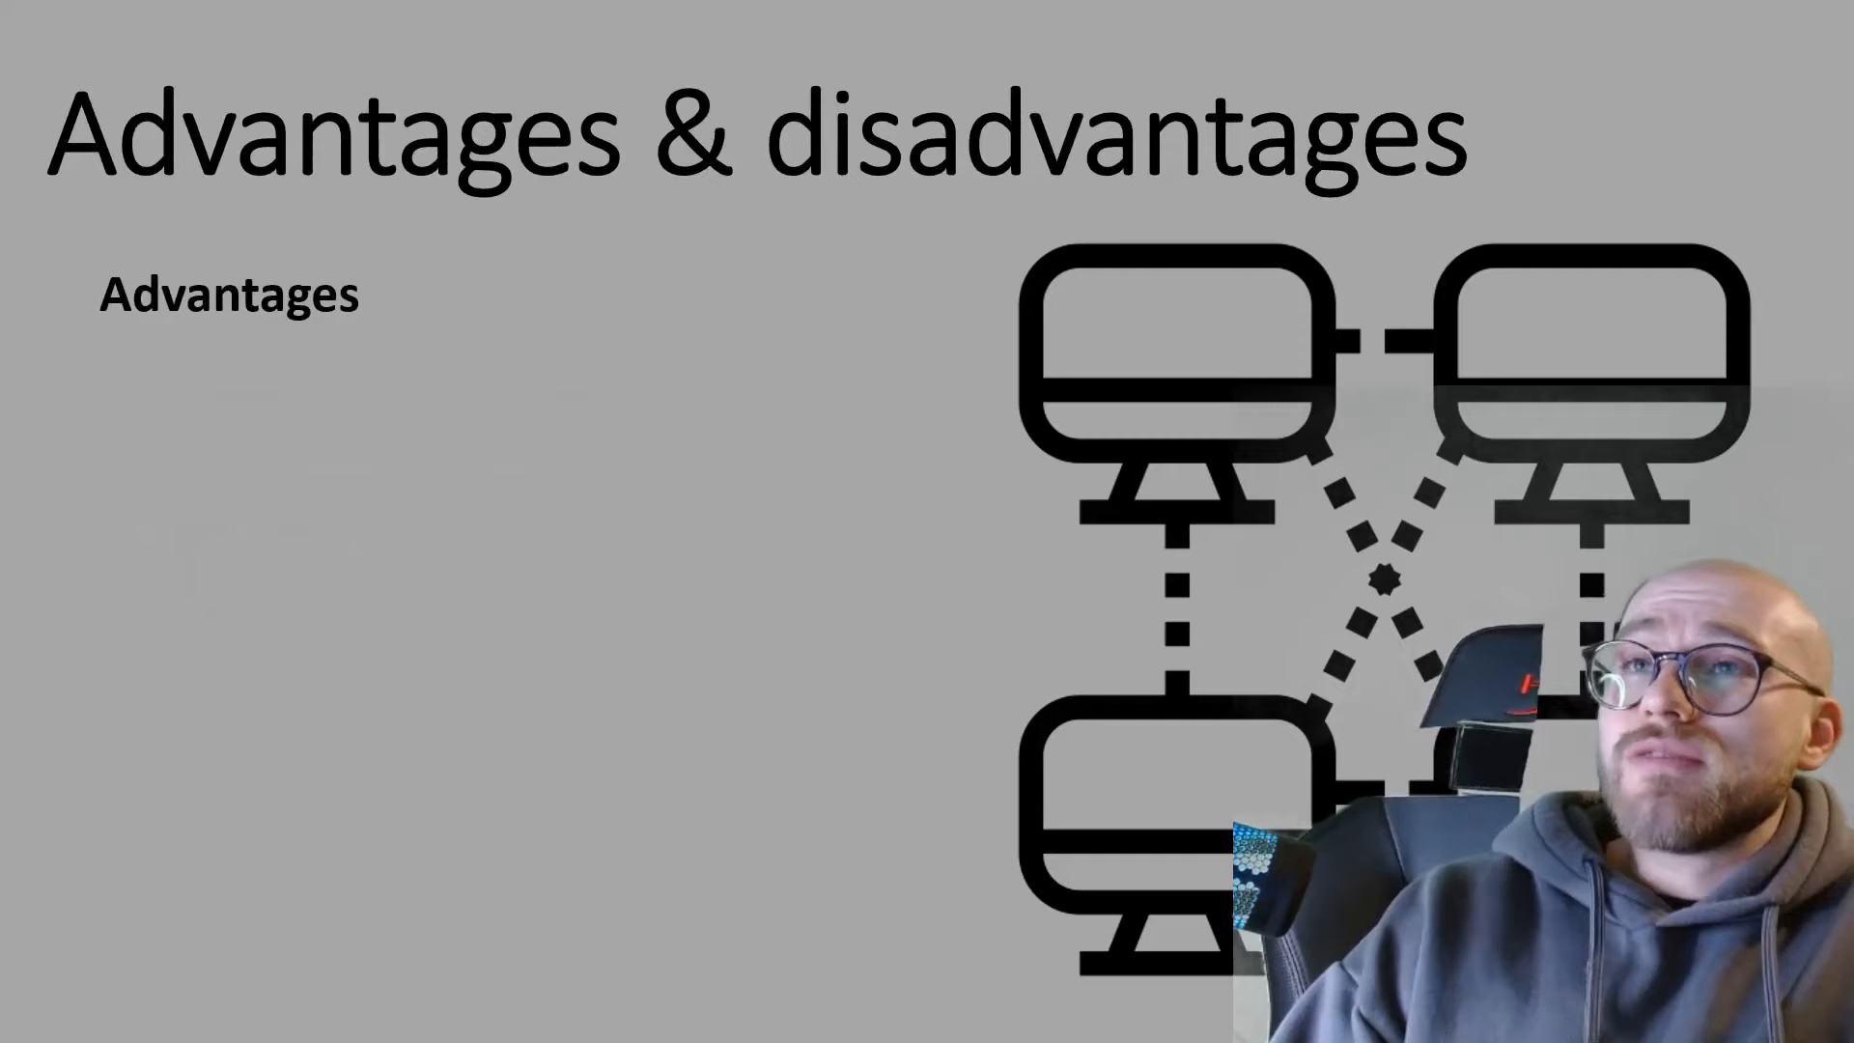